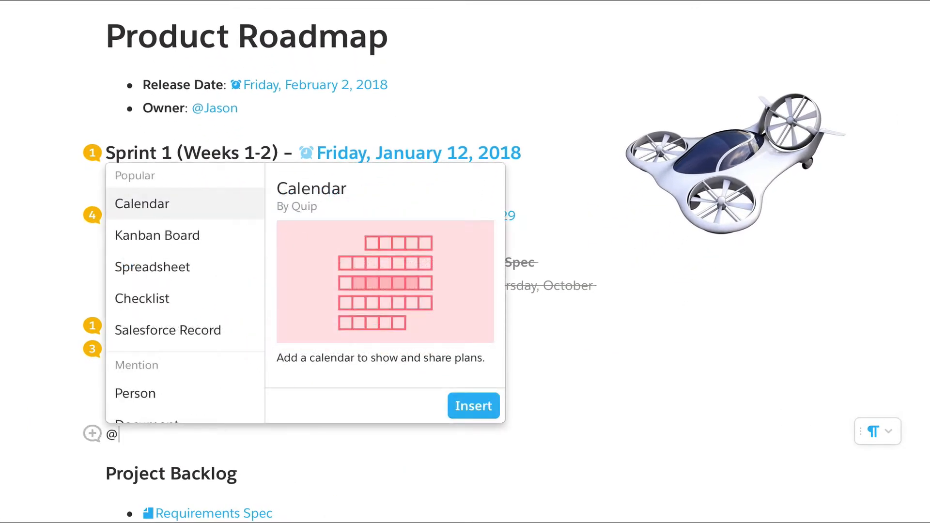
- Insert a Calendar live app into Product Roadmap and advance it to January 2018
{"action": "left_click", "coordinate": [473, 406]}
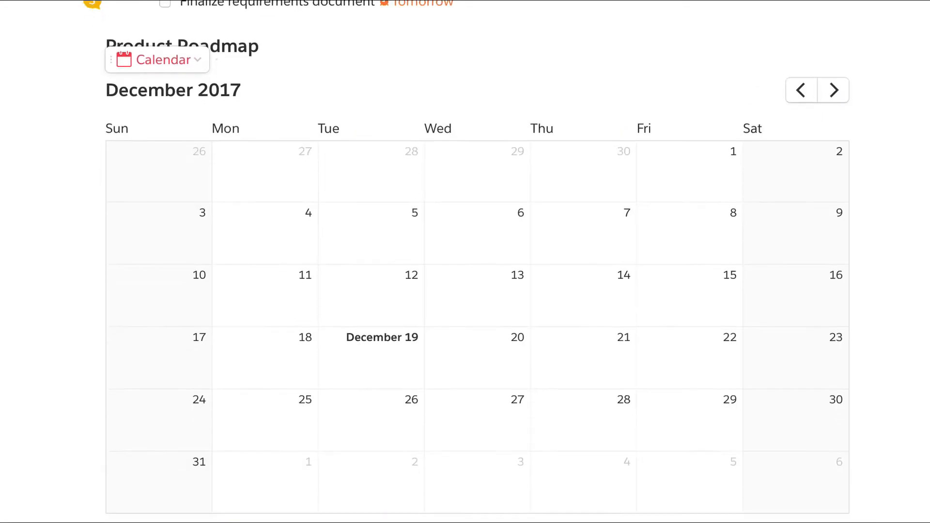
{"action": "left_click", "coordinate": [834, 90]}
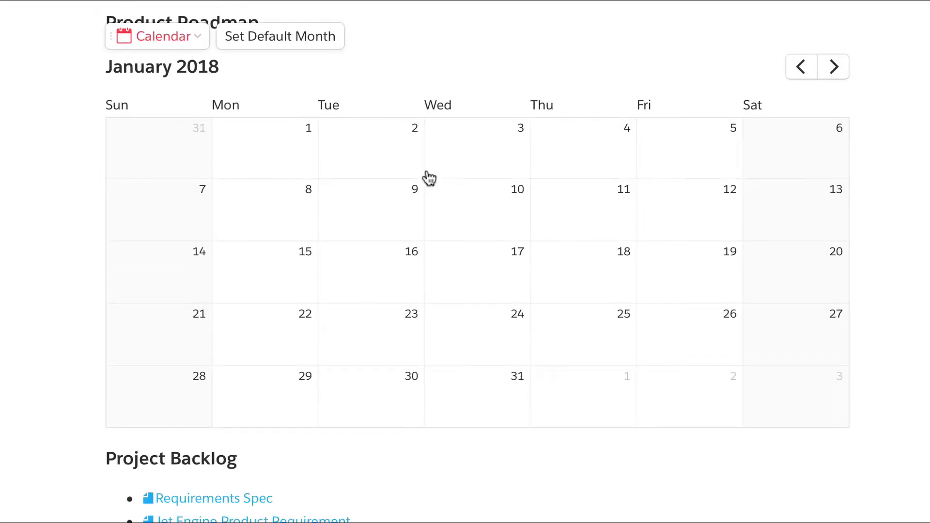
{"action": "type", "text": "Project Alcatraz - @"}
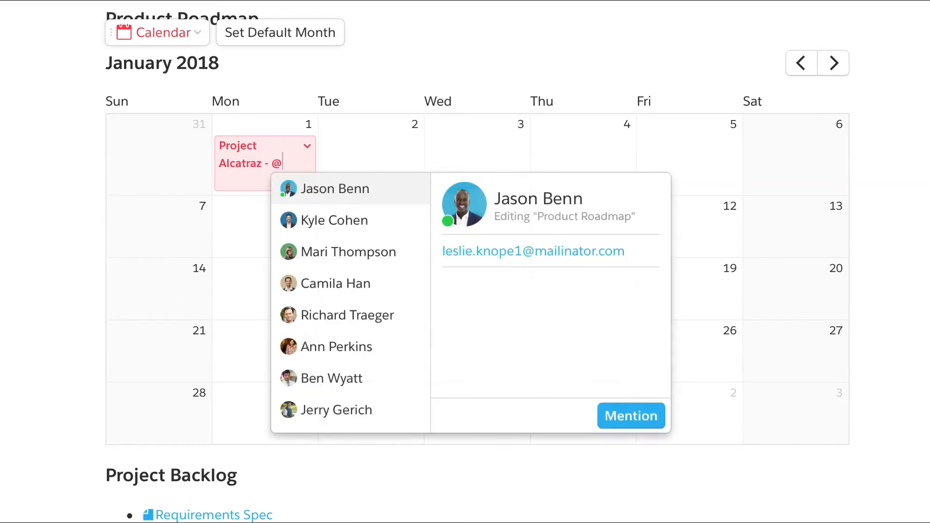
{"action": "left_click", "coordinate": [336, 188]}
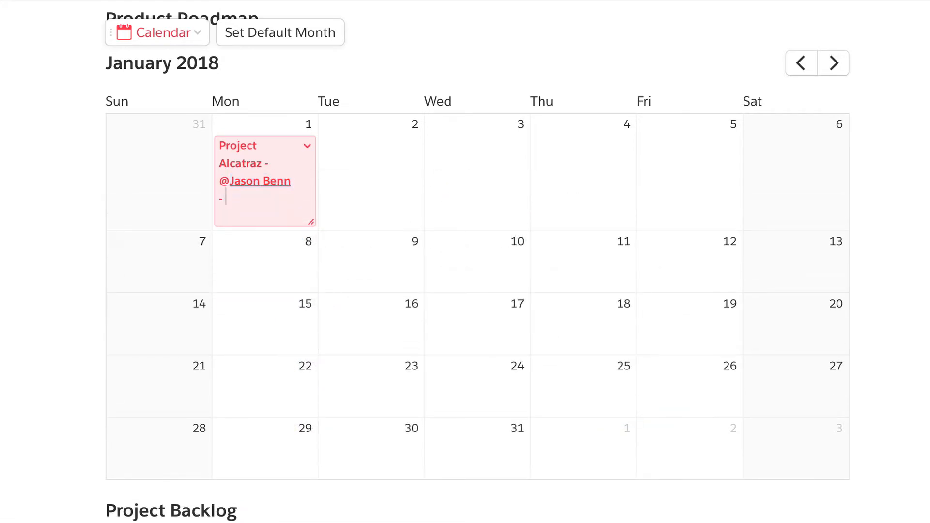
{"action": "type", "text": "@requ"}
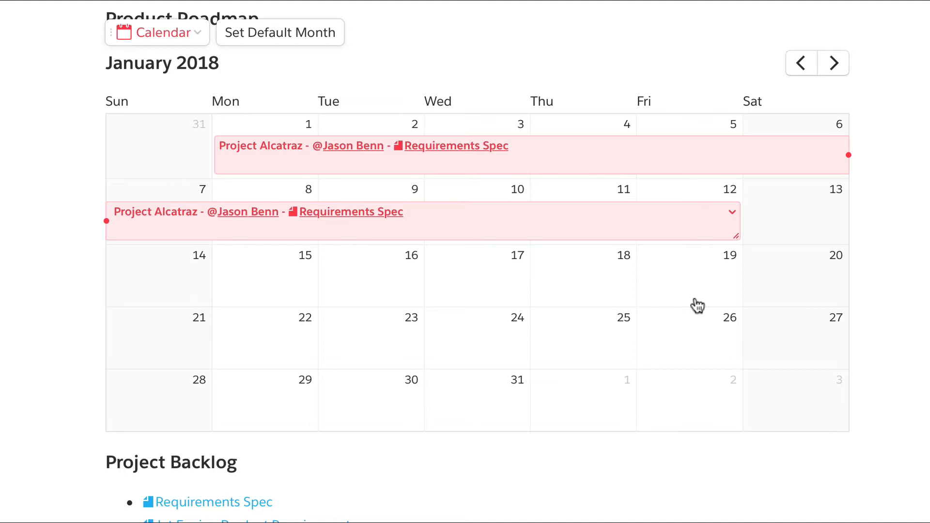
{"action": "left_click", "coordinate": [226, 165]}
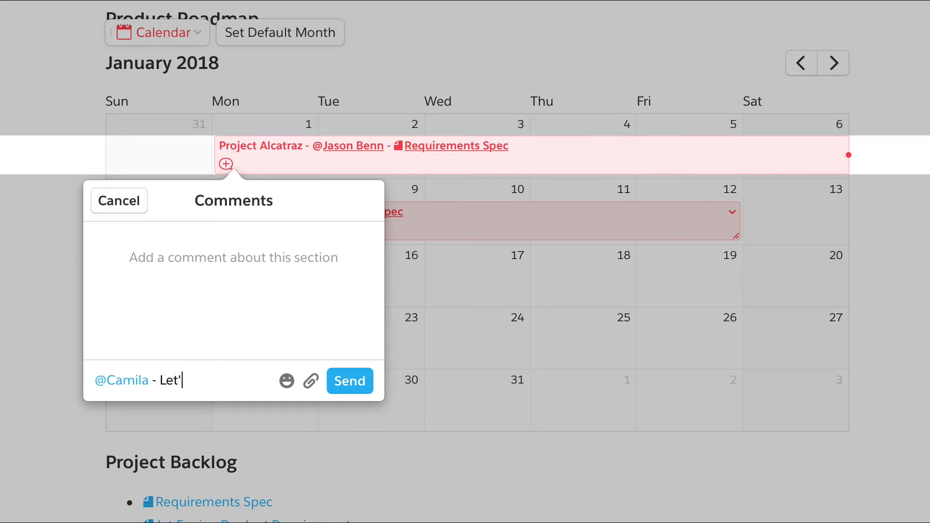
{"action": "left_click", "coordinate": [349, 381]}
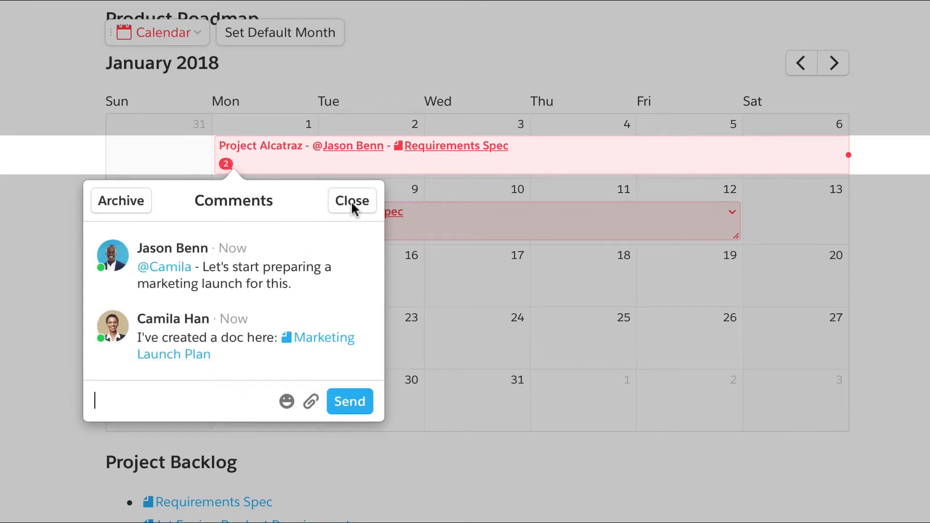
{"action": "left_click", "coordinate": [352, 201]}
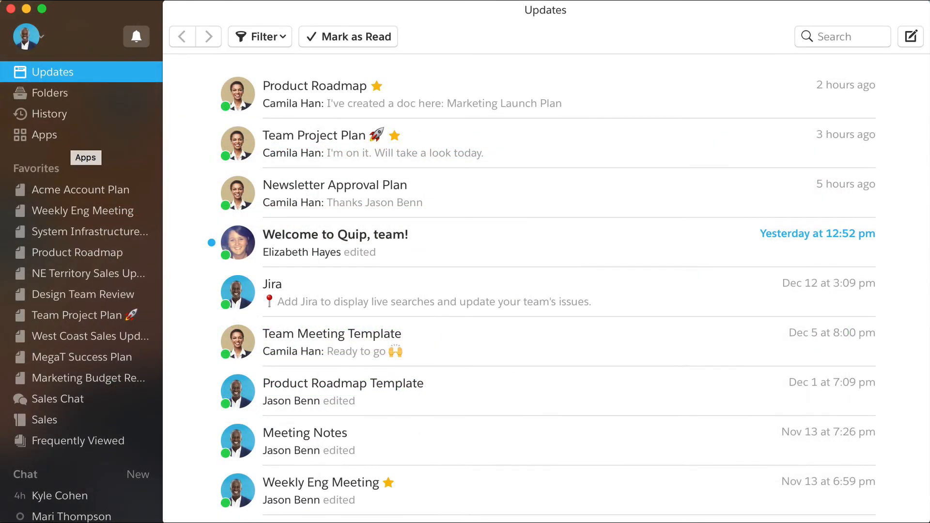
- Open the Templates gallery and preview the Account Plan template's September 2018 deal calendar
{"action": "left_click", "coordinate": [42, 134]}
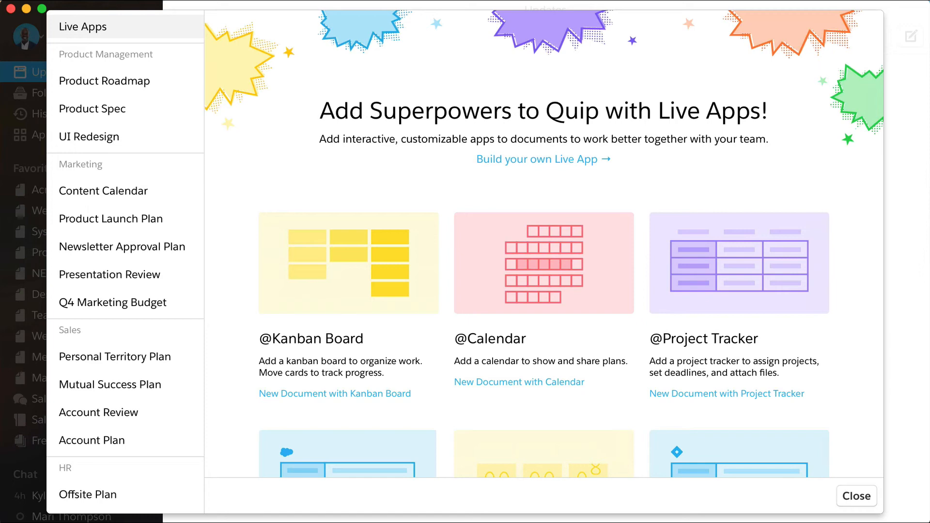
{"action": "left_click", "coordinate": [92, 441]}
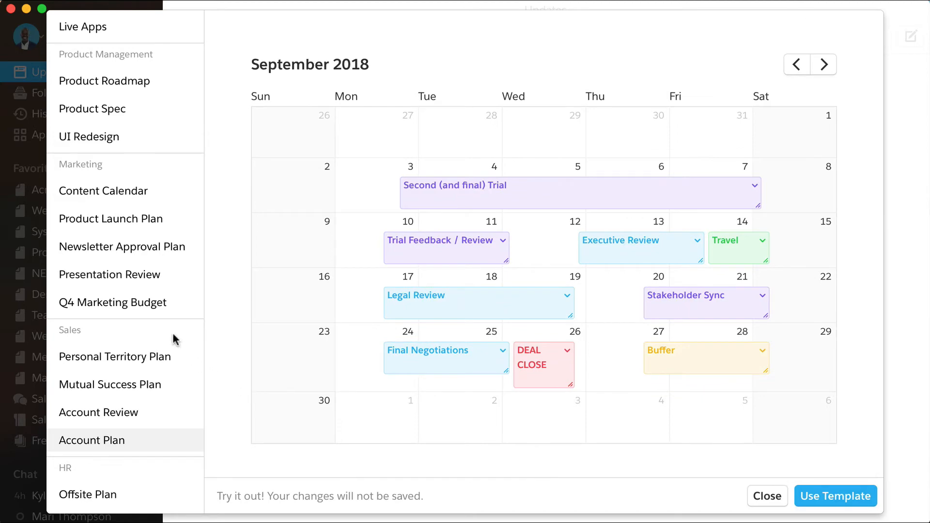
- Preview the Product Launch Plan template, scrolling down to its calendar
{"action": "left_click", "coordinate": [111, 219]}
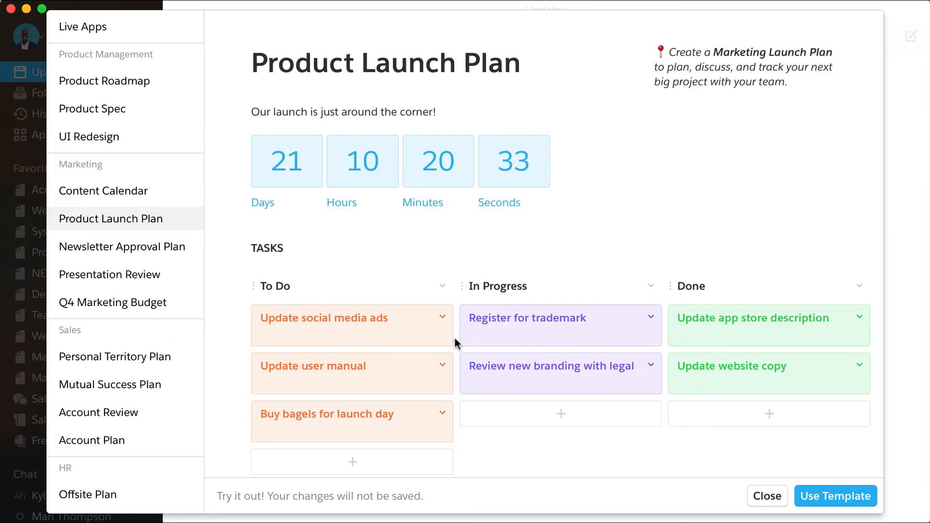
{"action": "scroll", "scroll_direction": "down", "scroll_amount": 3}
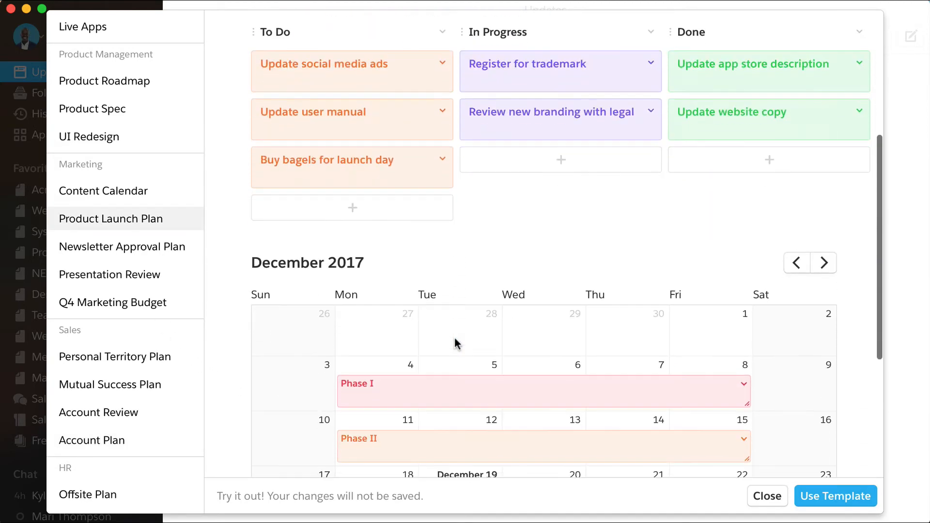
{"action": "scroll", "scroll_direction": "down", "scroll_amount": 3}
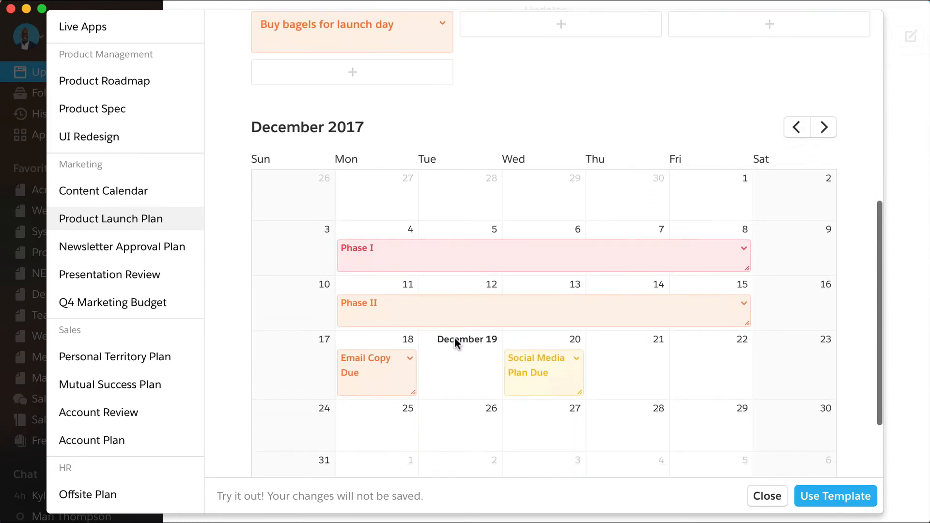
- Preview the Product Roadmap template, scrolling through its board to the September 2017 calendar
{"action": "left_click", "coordinate": [105, 81]}
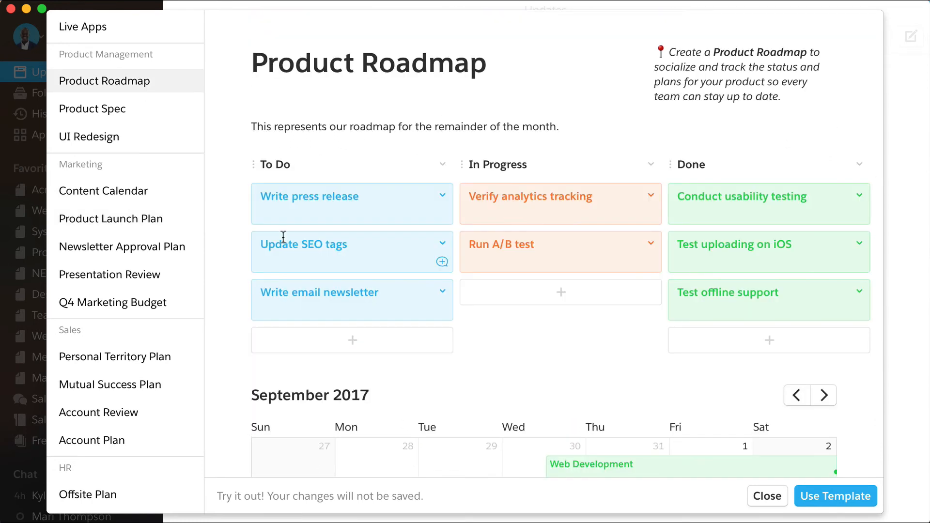
{"action": "scroll", "scroll_direction": "down", "scroll_amount": 3}
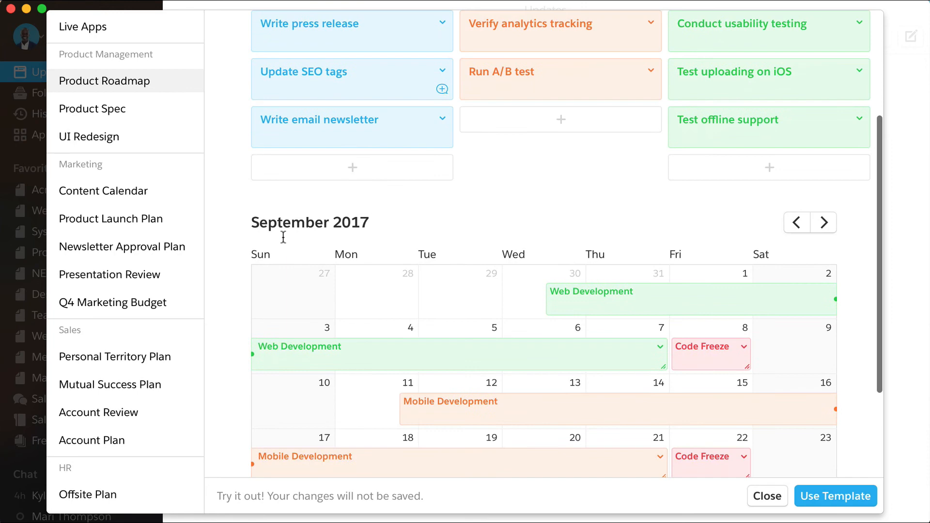
{"action": "scroll", "scroll_direction": "down", "scroll_amount": 3}
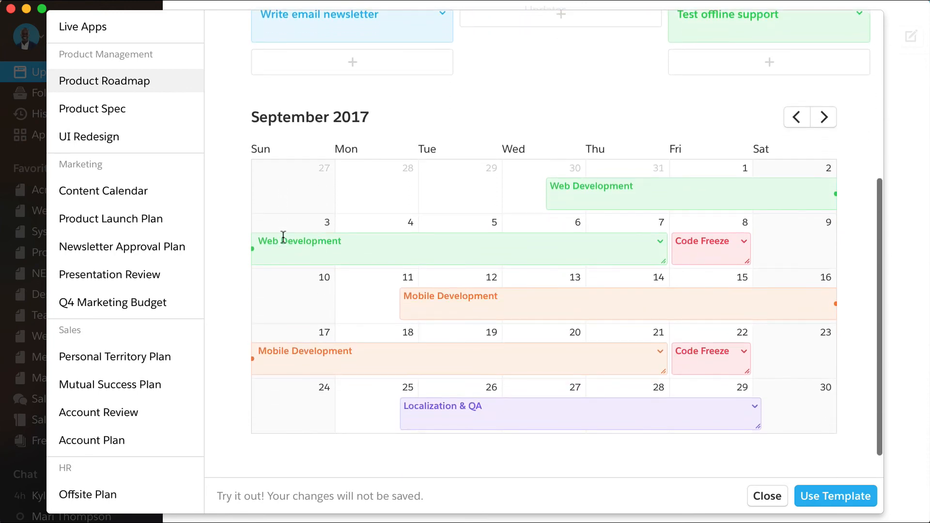